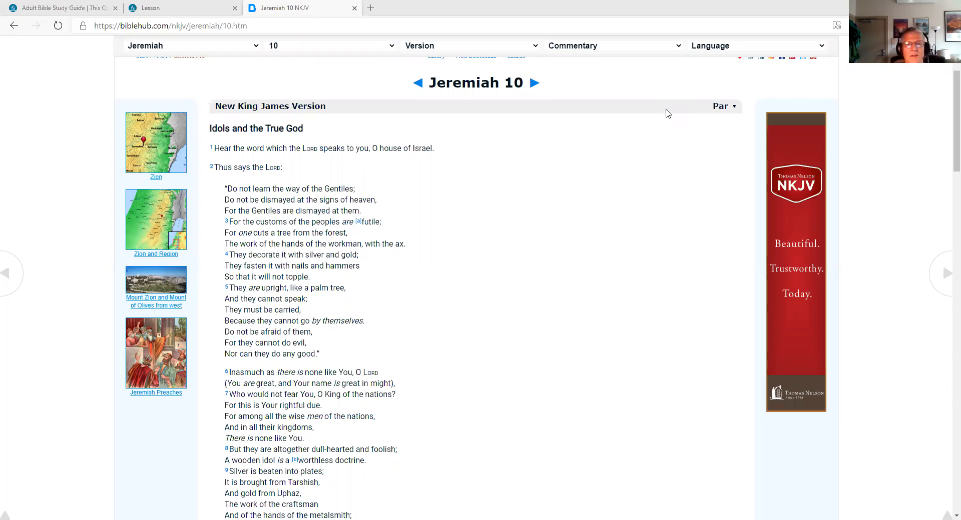
mouse_move(674, 114)
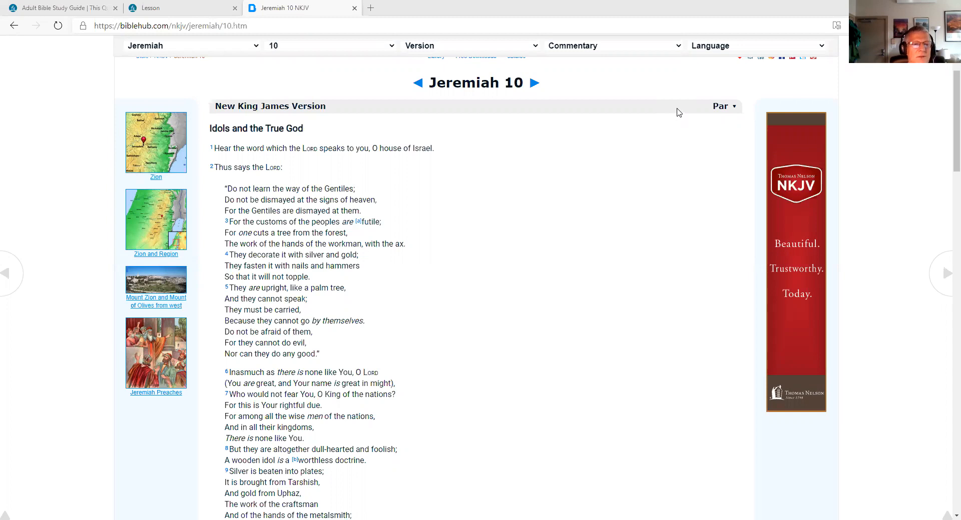
mouse_move(751, 155)
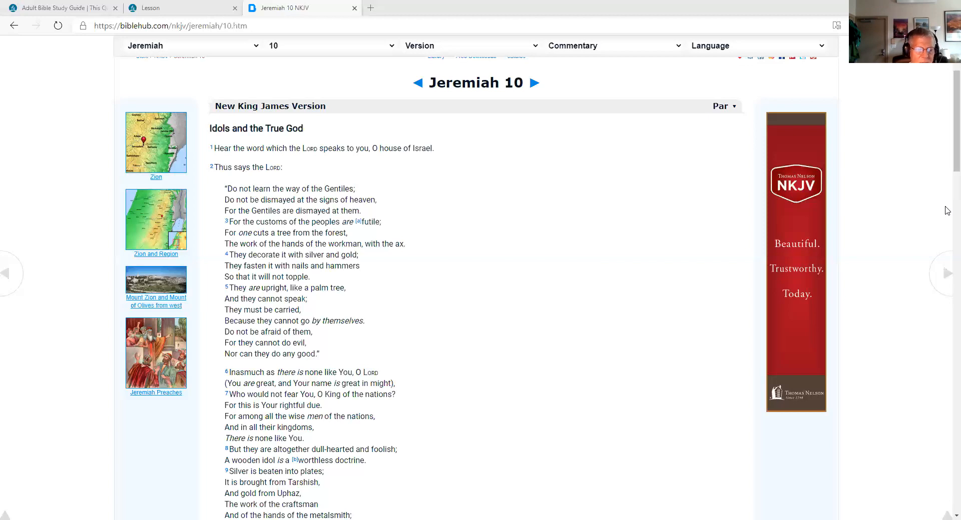
mouse_move(947, 151)
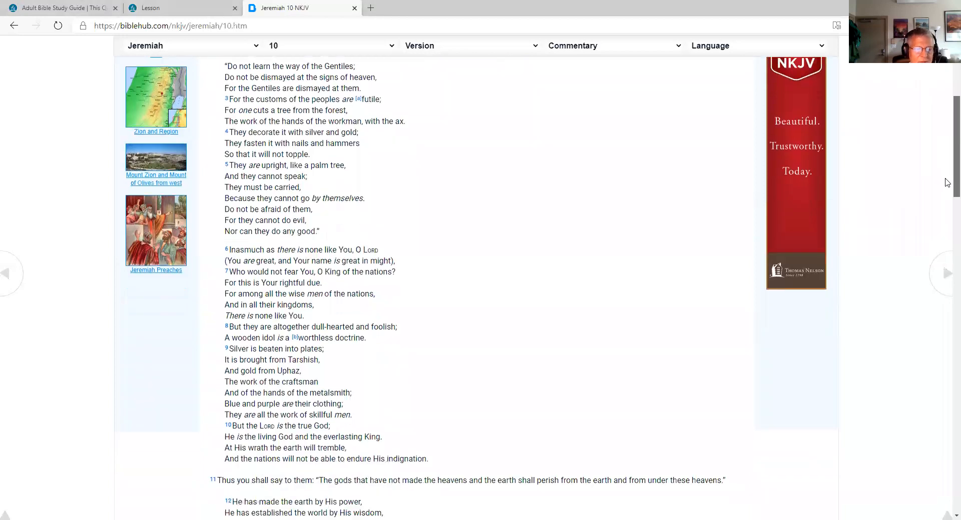
- Scroll Jeremiah 10 past verses 11–16 to The Coming Captivity of Judah, verses 17–20
scroll(down, 3)
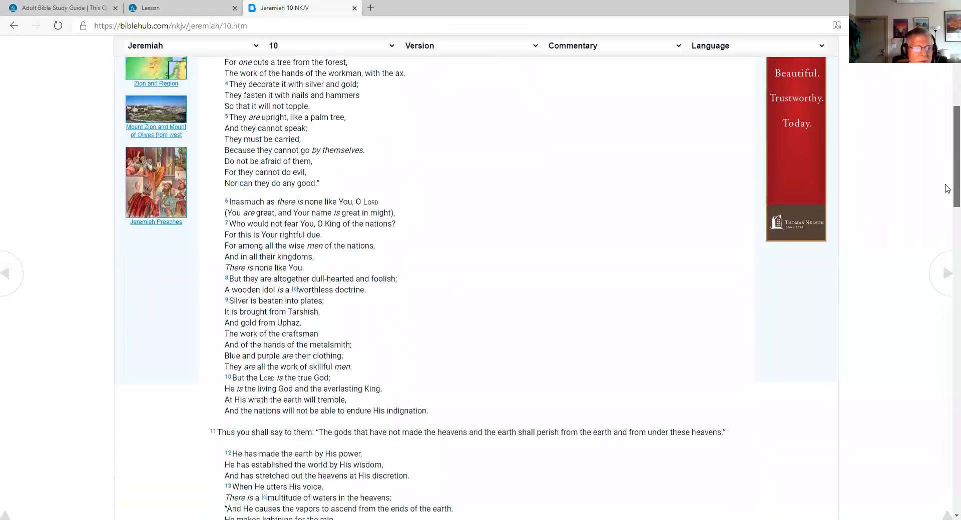
scroll(down, 3)
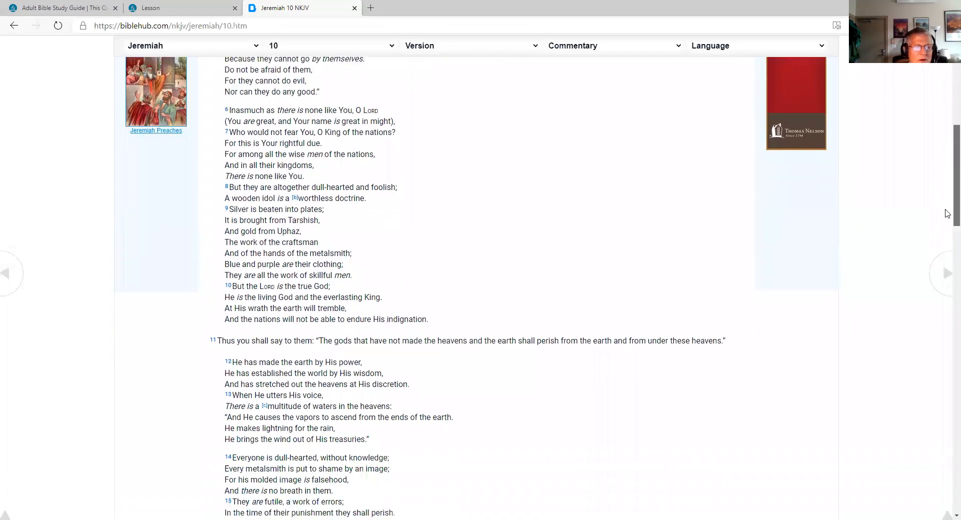
scroll(down, 3)
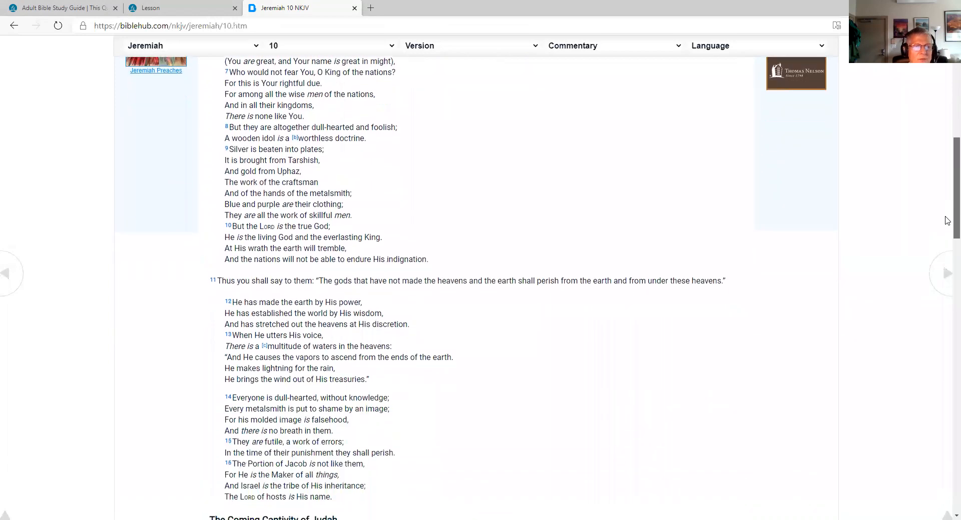
scroll(down, 3)
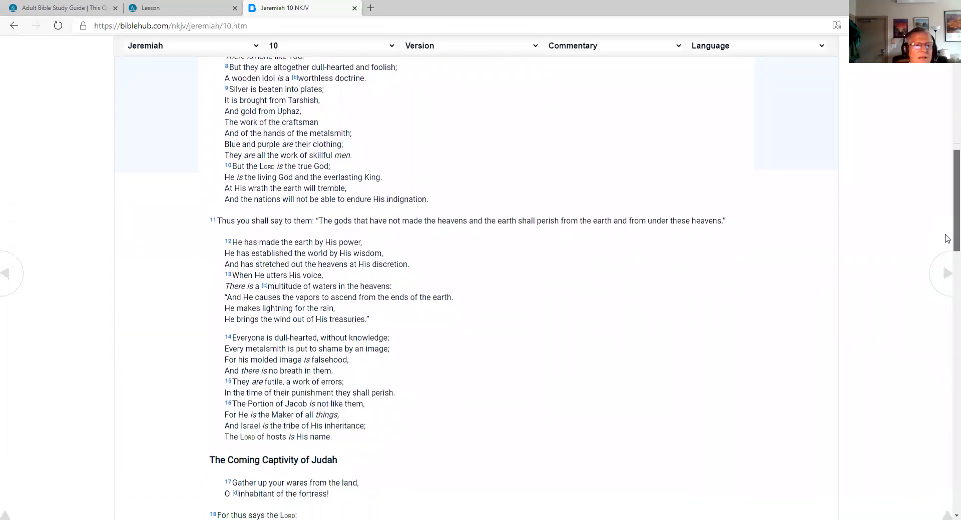
scroll(down, 3)
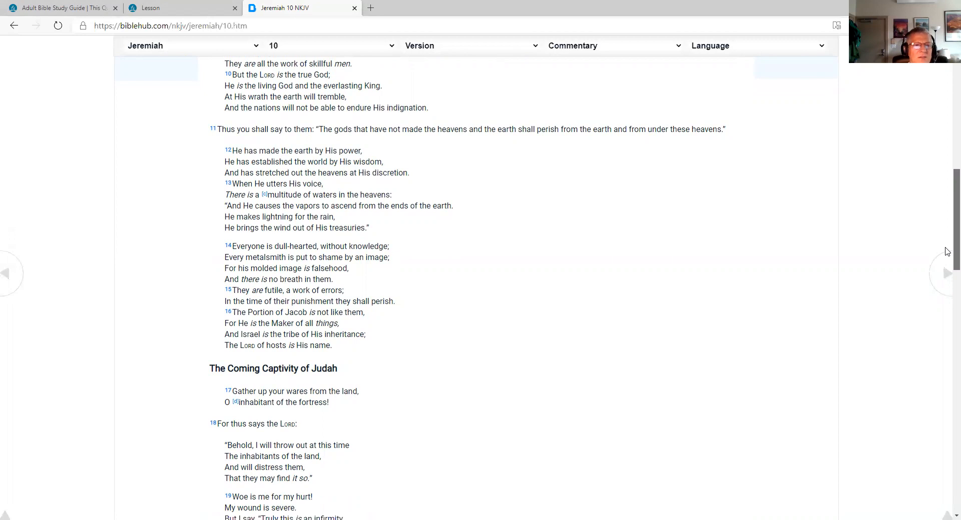
scroll(down, 3)
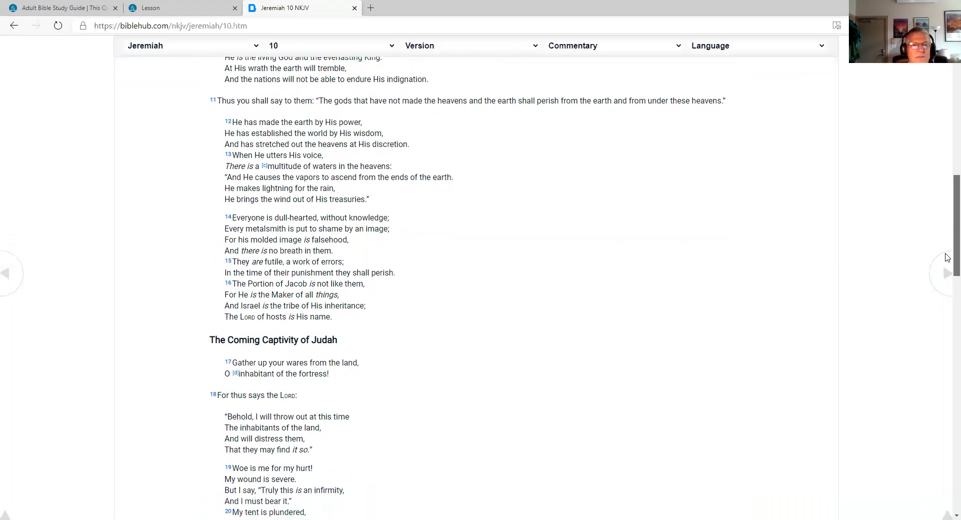
scroll(down, 3)
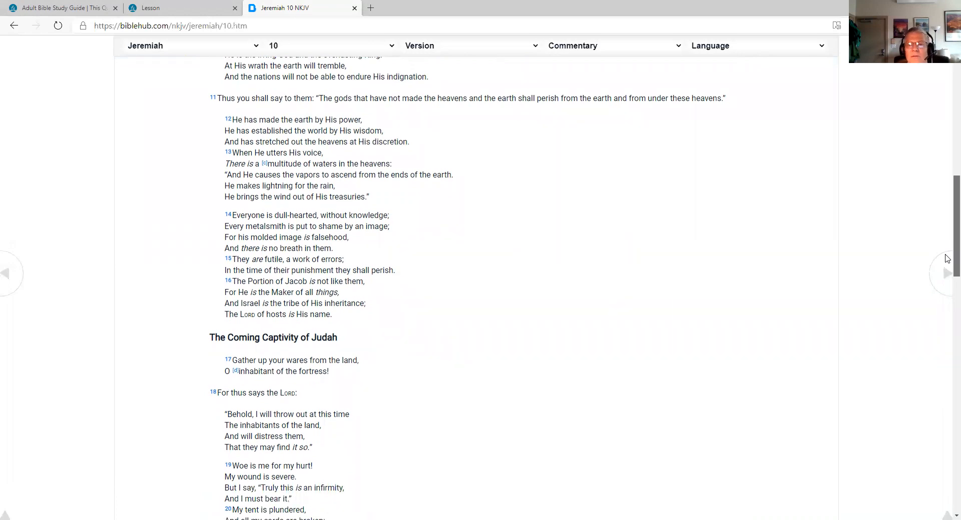
scroll(down, 3)
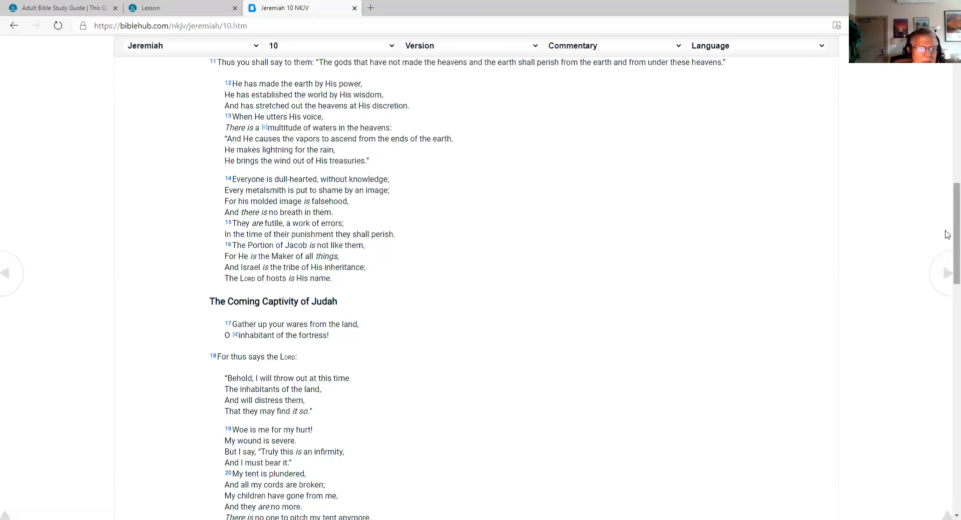
- Scroll down to Jeremiah 10's final verse 25 and the Footnotes heading
scroll(down, 3)
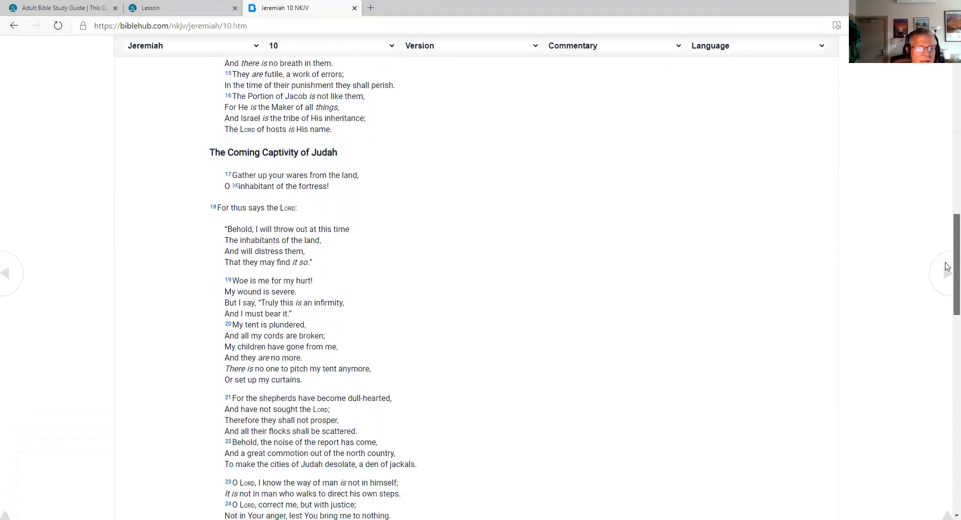
scroll(down, 3)
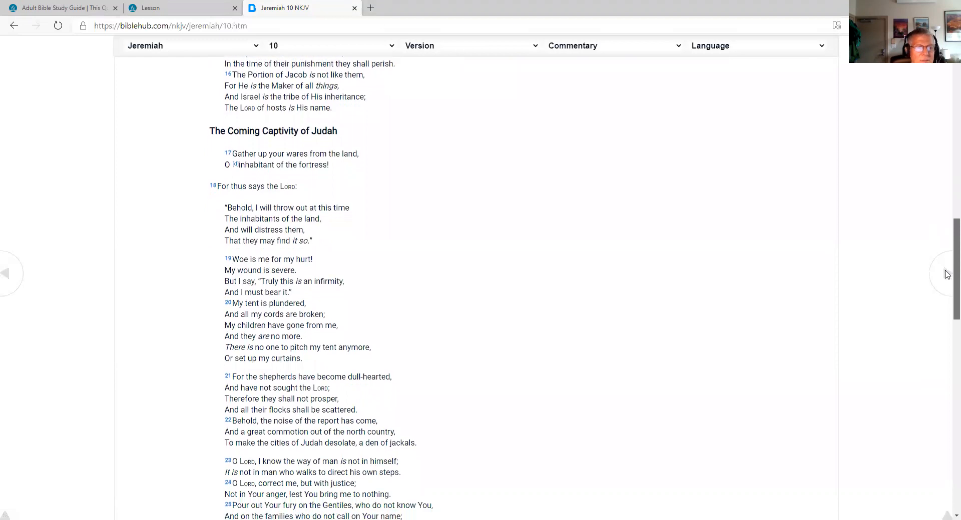
scroll(down, 3)
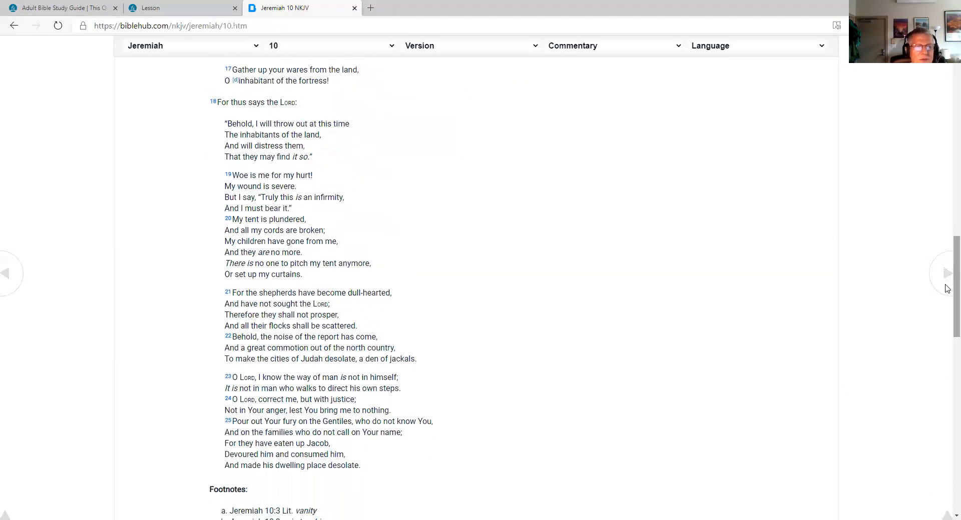
mouse_move(948, 274)
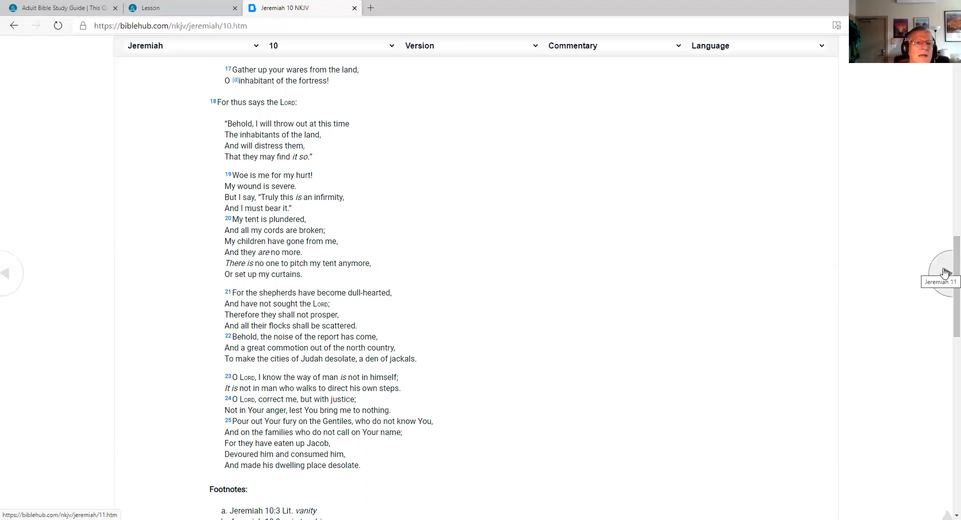
- Go to Jeremiah 11 and scroll to The Broken Covenant, verses 1–17
click(945, 273)
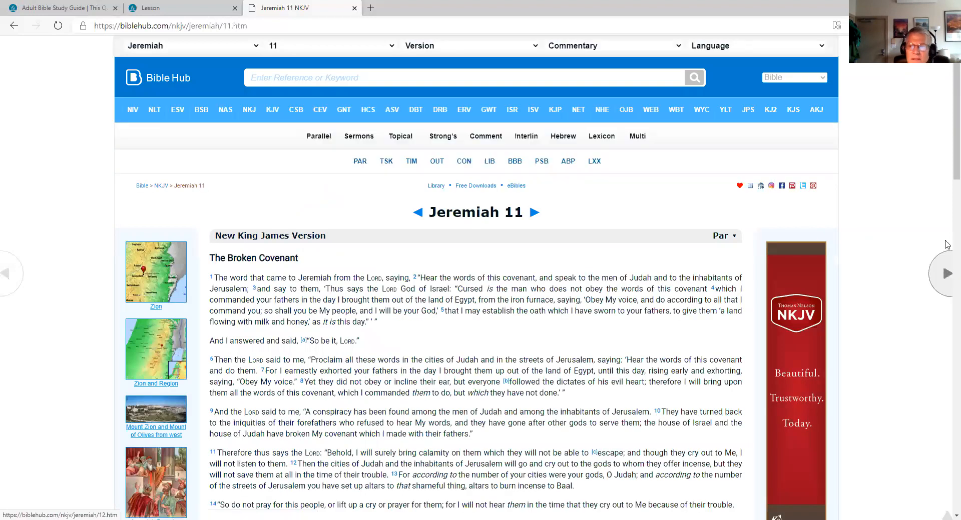
scroll(down, 3)
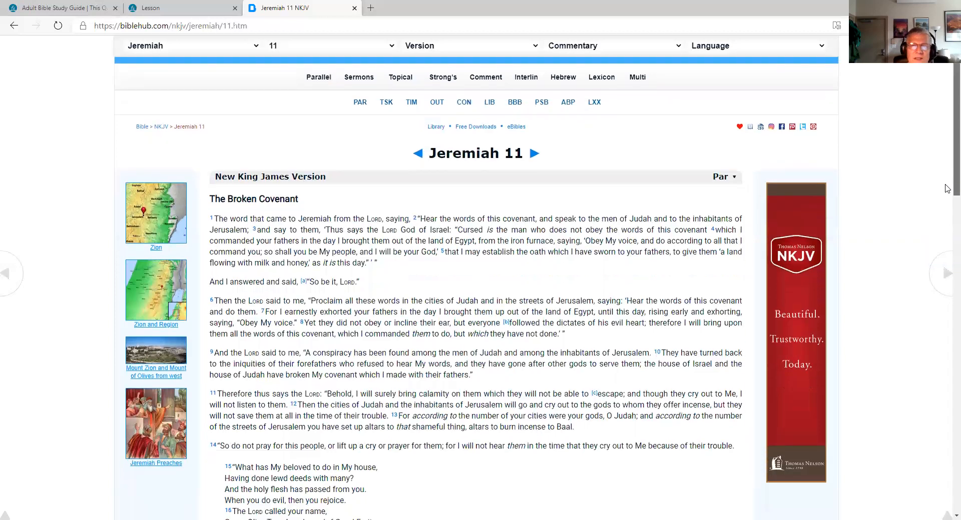
scroll(down, 3)
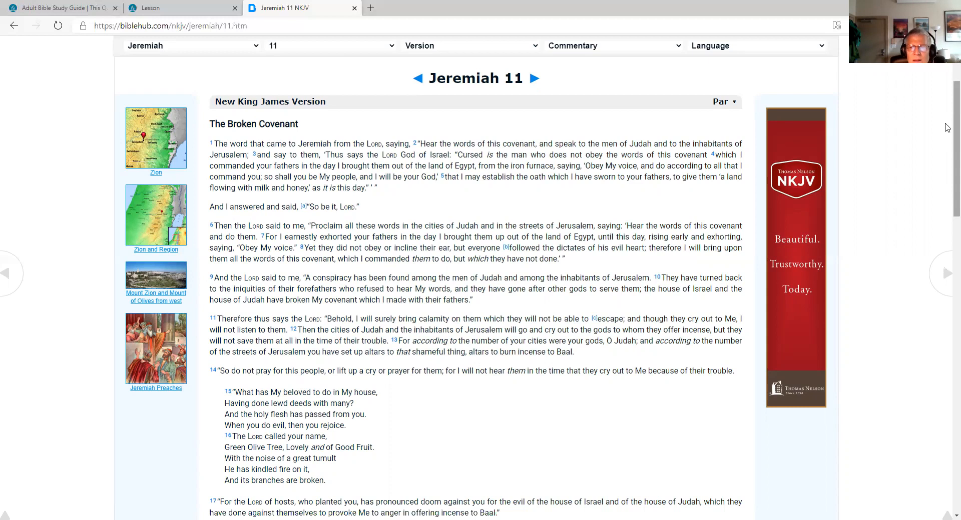
- Scroll through the rest of Jeremiah 11 toward Jeremiah 12, Jeremiah's Question
scroll(down, 3)
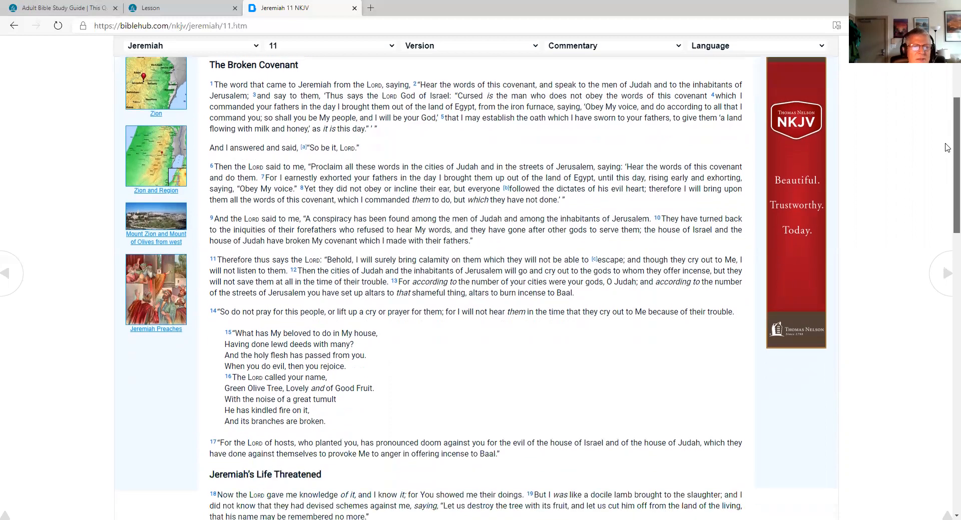
scroll(down, 3)
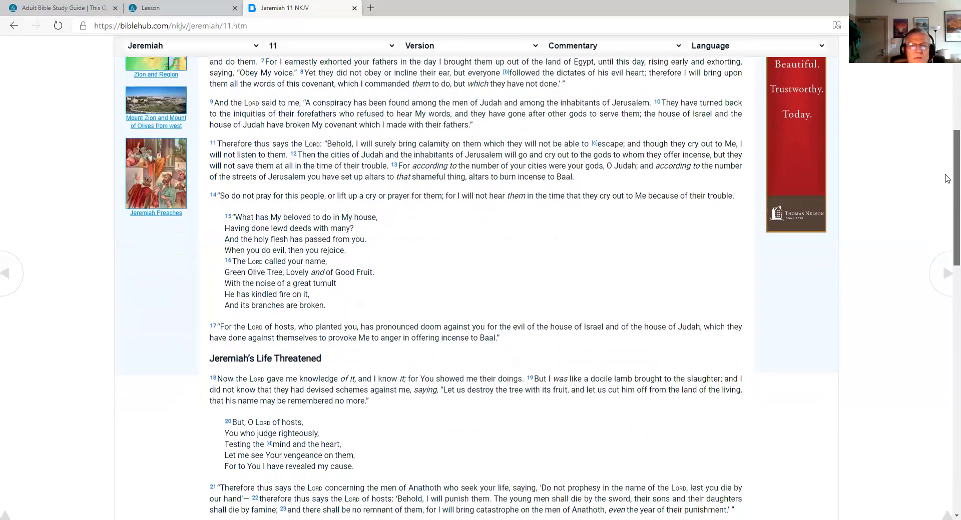
scroll(down, 3)
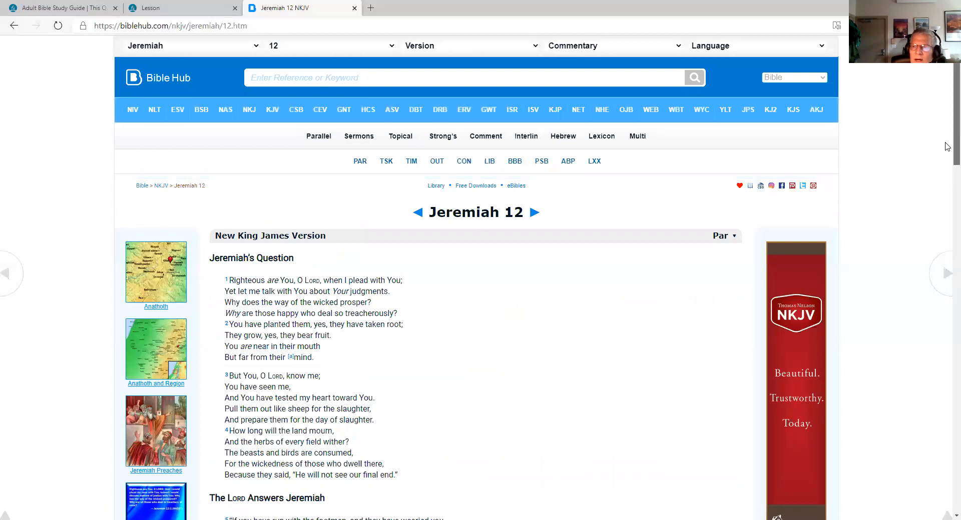
- Scroll through Jeremiah 12, including The LORD Answers Jeremiah, verses 5–14
scroll(down, 3)
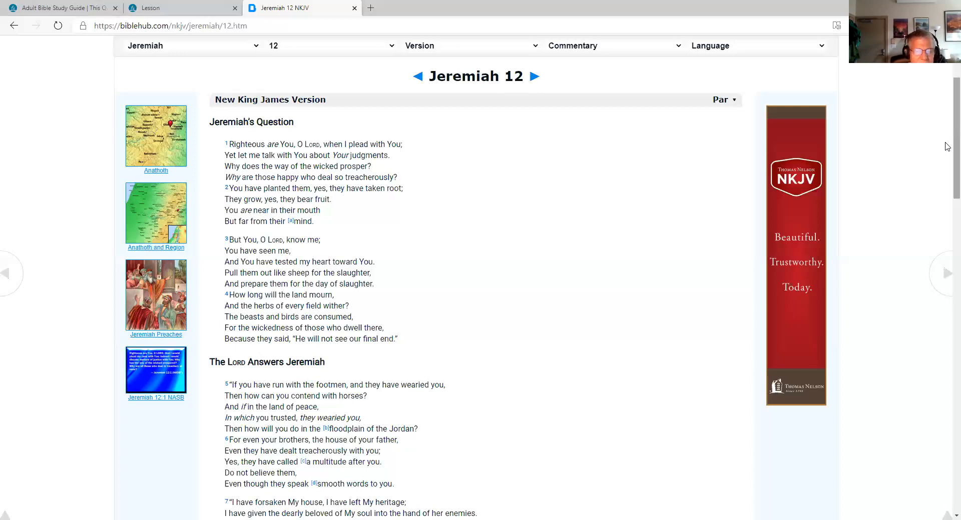
scroll(down, 3)
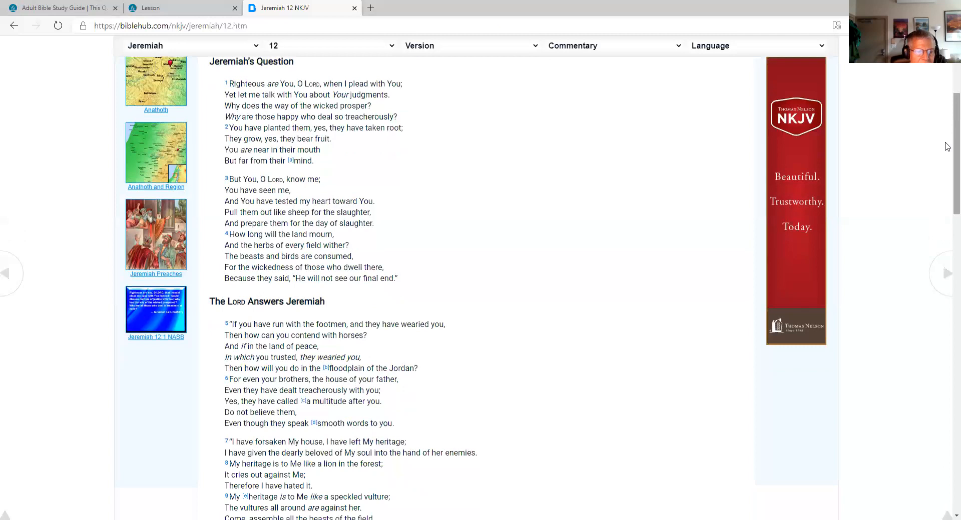
scroll(down, 3)
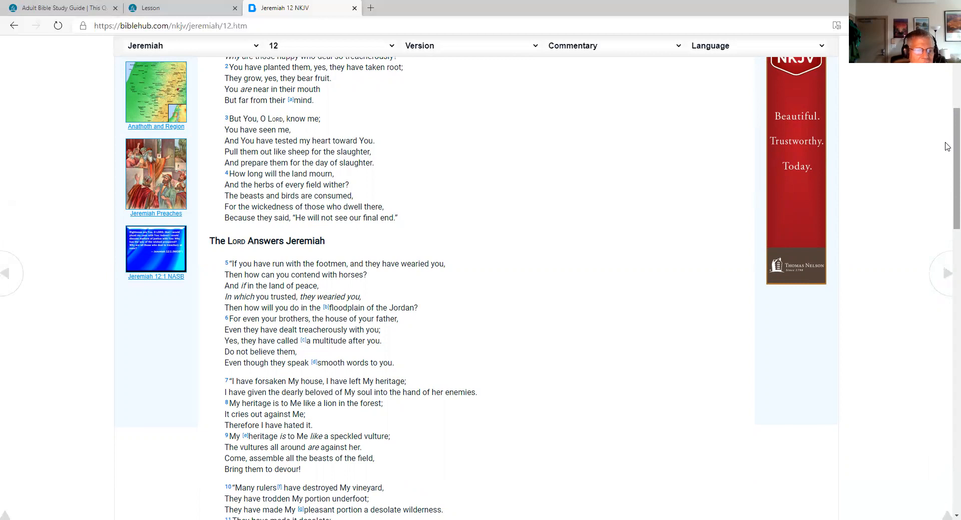
scroll(down, 3)
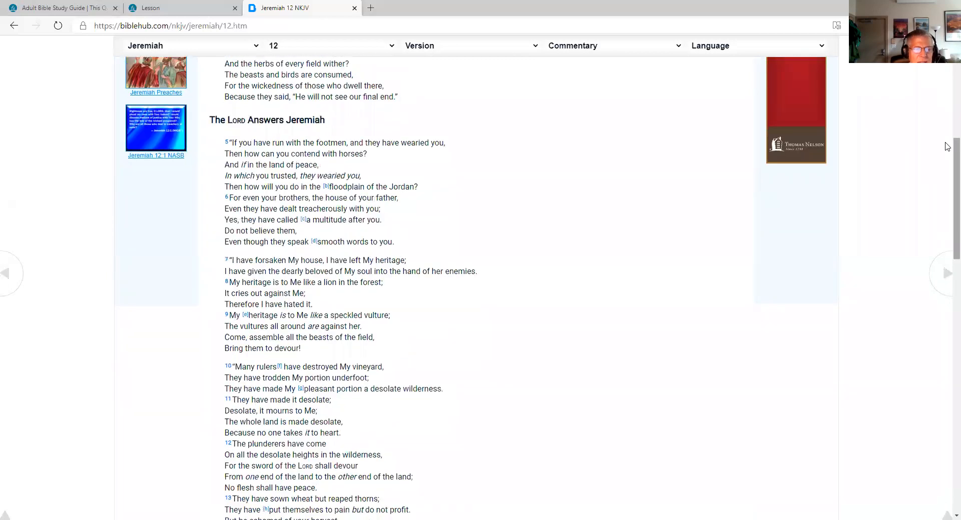
scroll(down, 3)
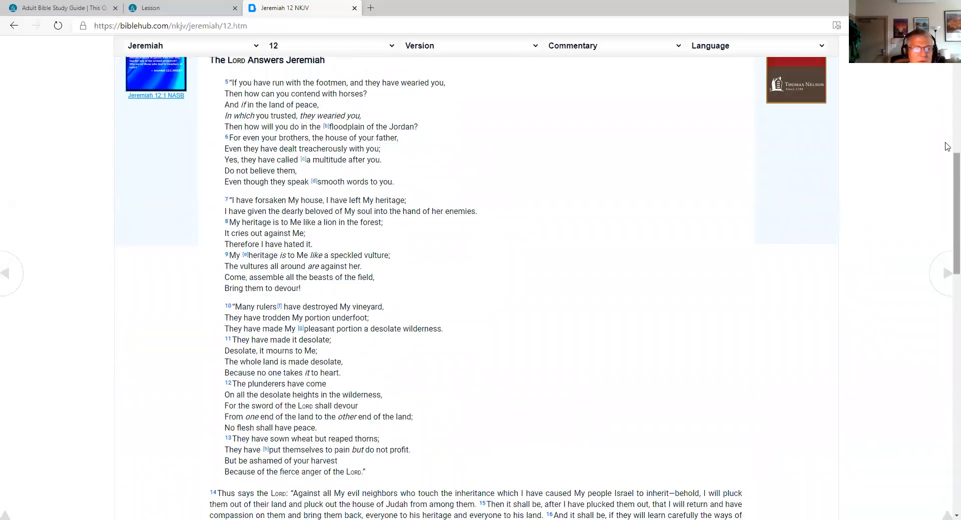
scroll(down, 3)
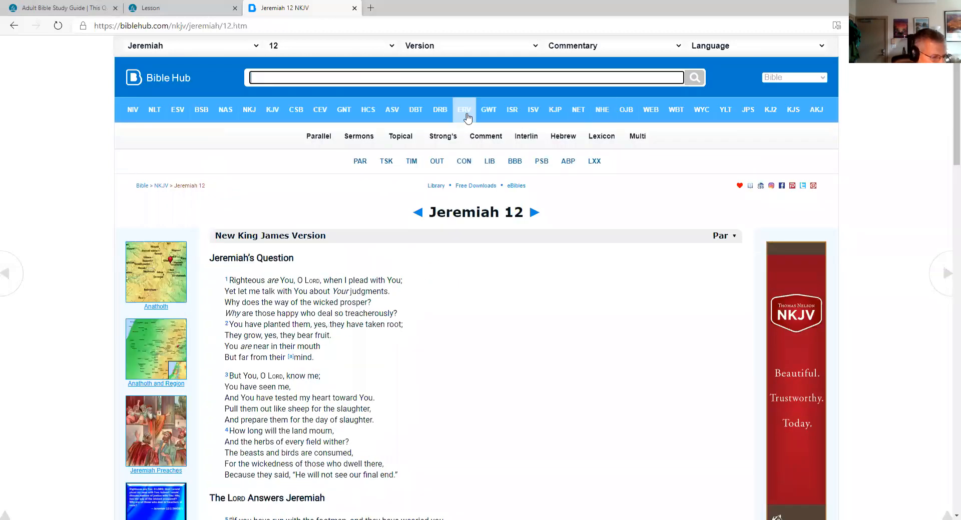
mouse_move(489, 109)
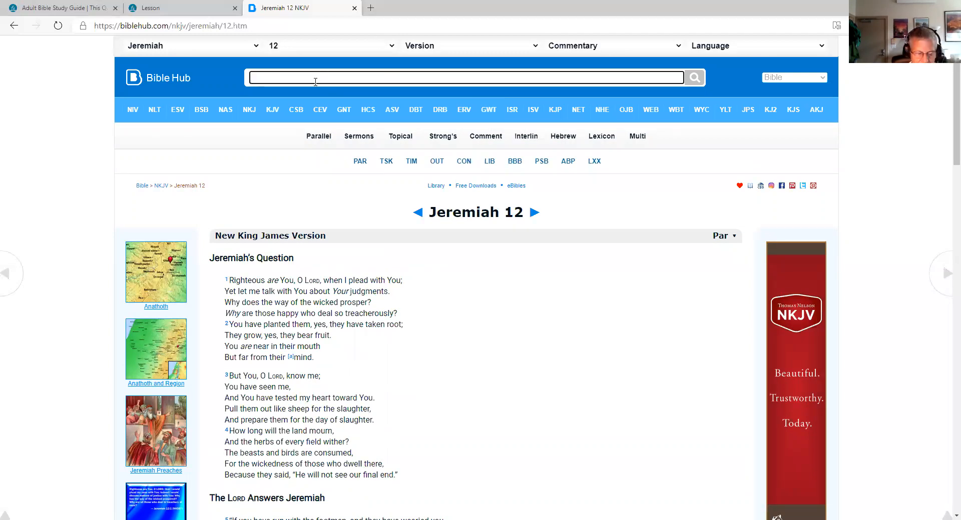
- Search Bible Hub for John 14 to load the NKJV chapter
text(John)
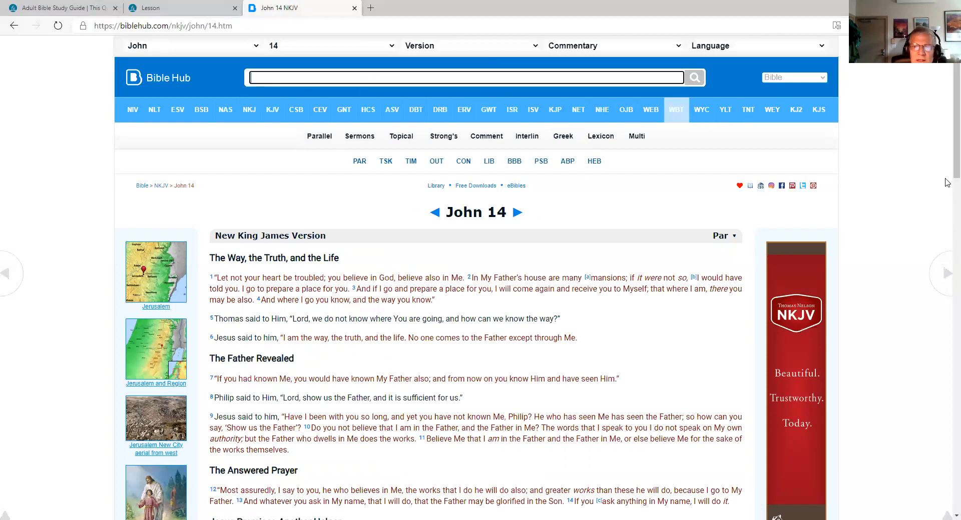
- Scroll John 14 through verse 31, The Gift of His Peace, to the footnotes
scroll(down, 3)
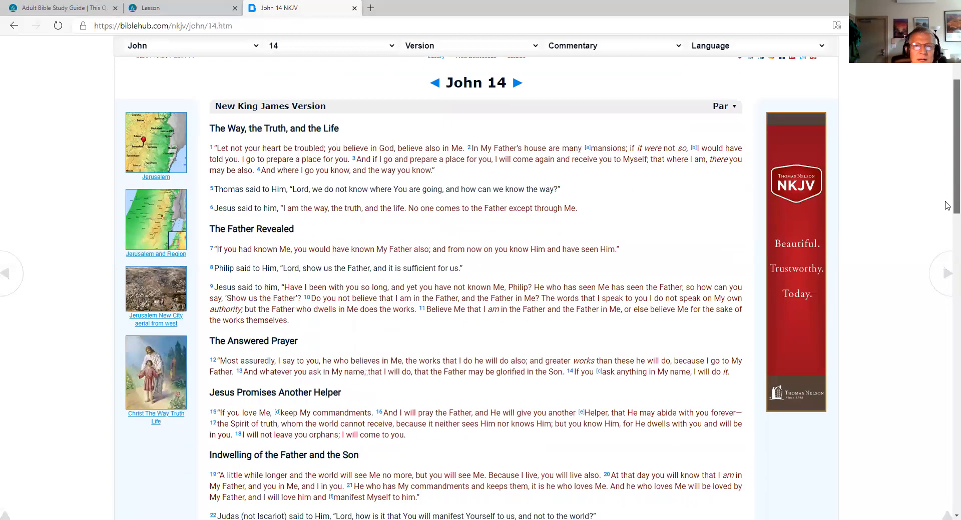
scroll(down, 3)
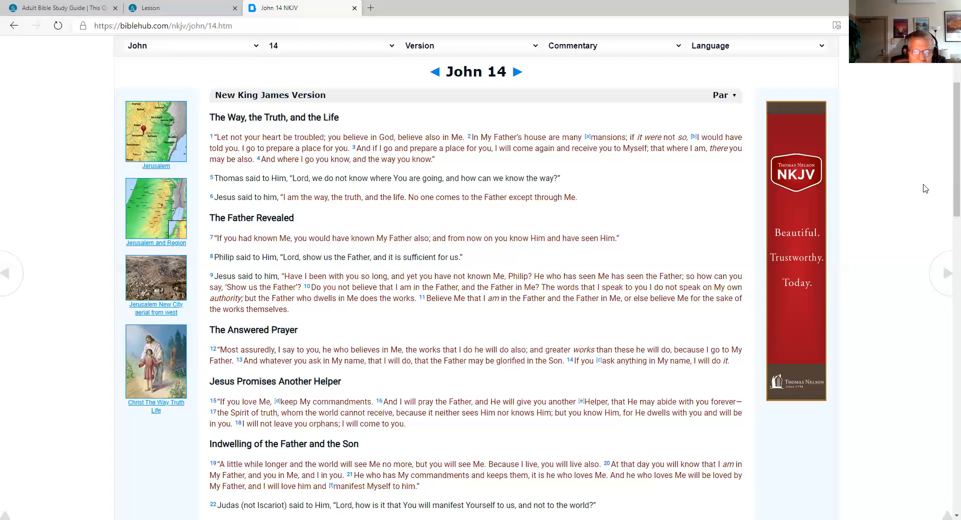
mouse_move(947, 203)
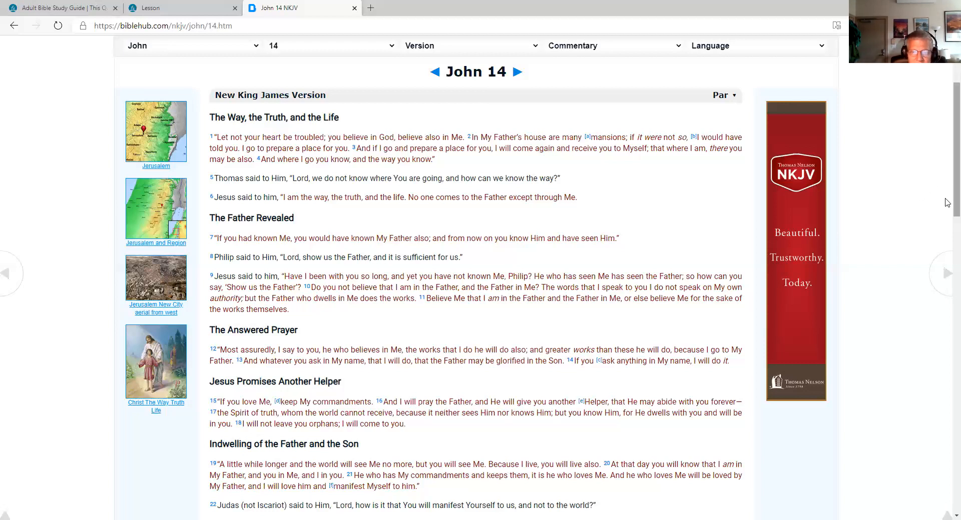
scroll(down, 3)
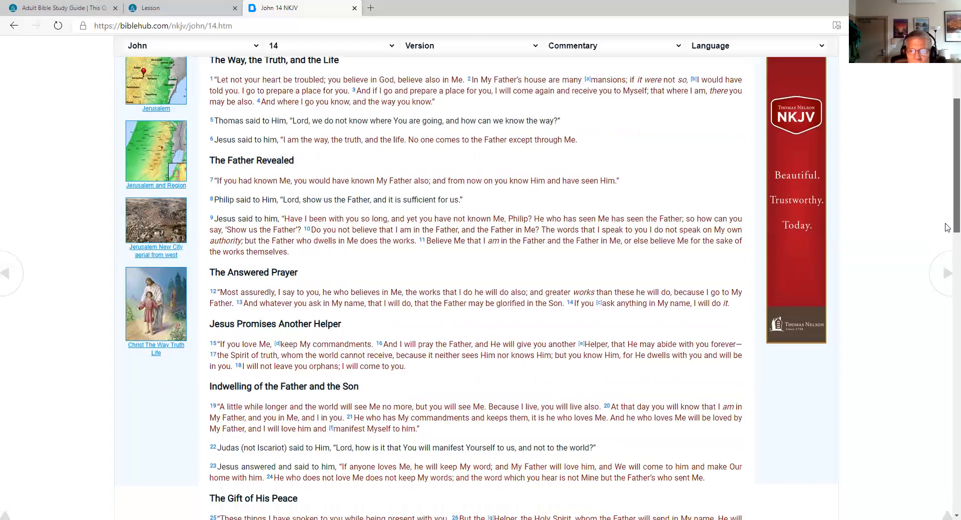
scroll(down, 3)
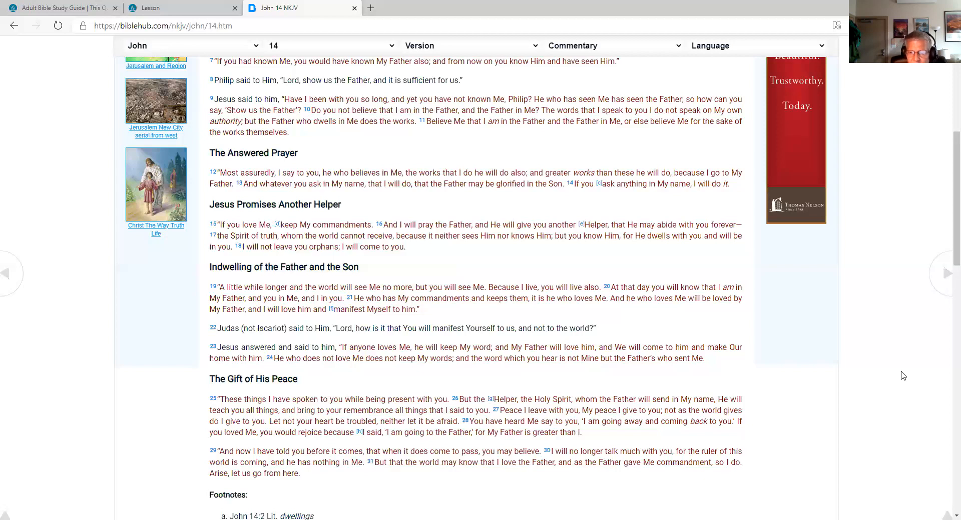
mouse_move(716, 365)
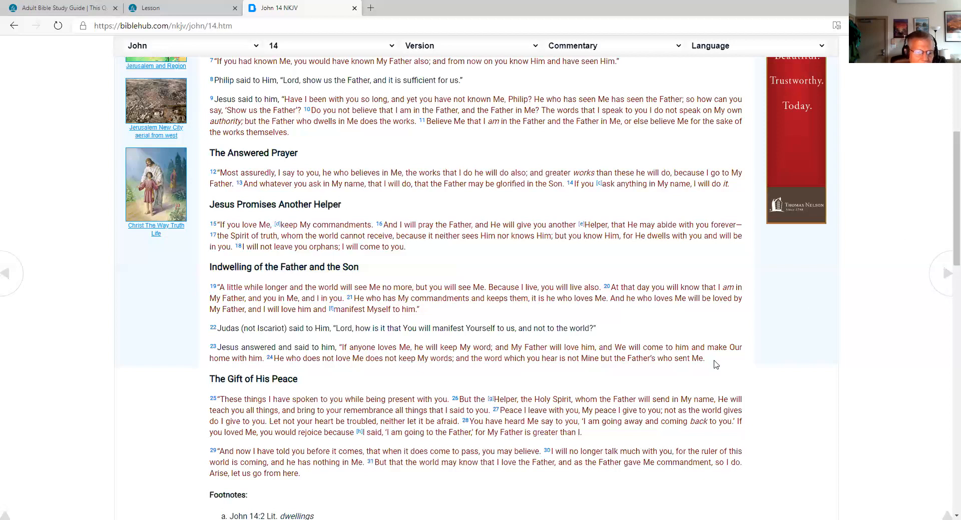